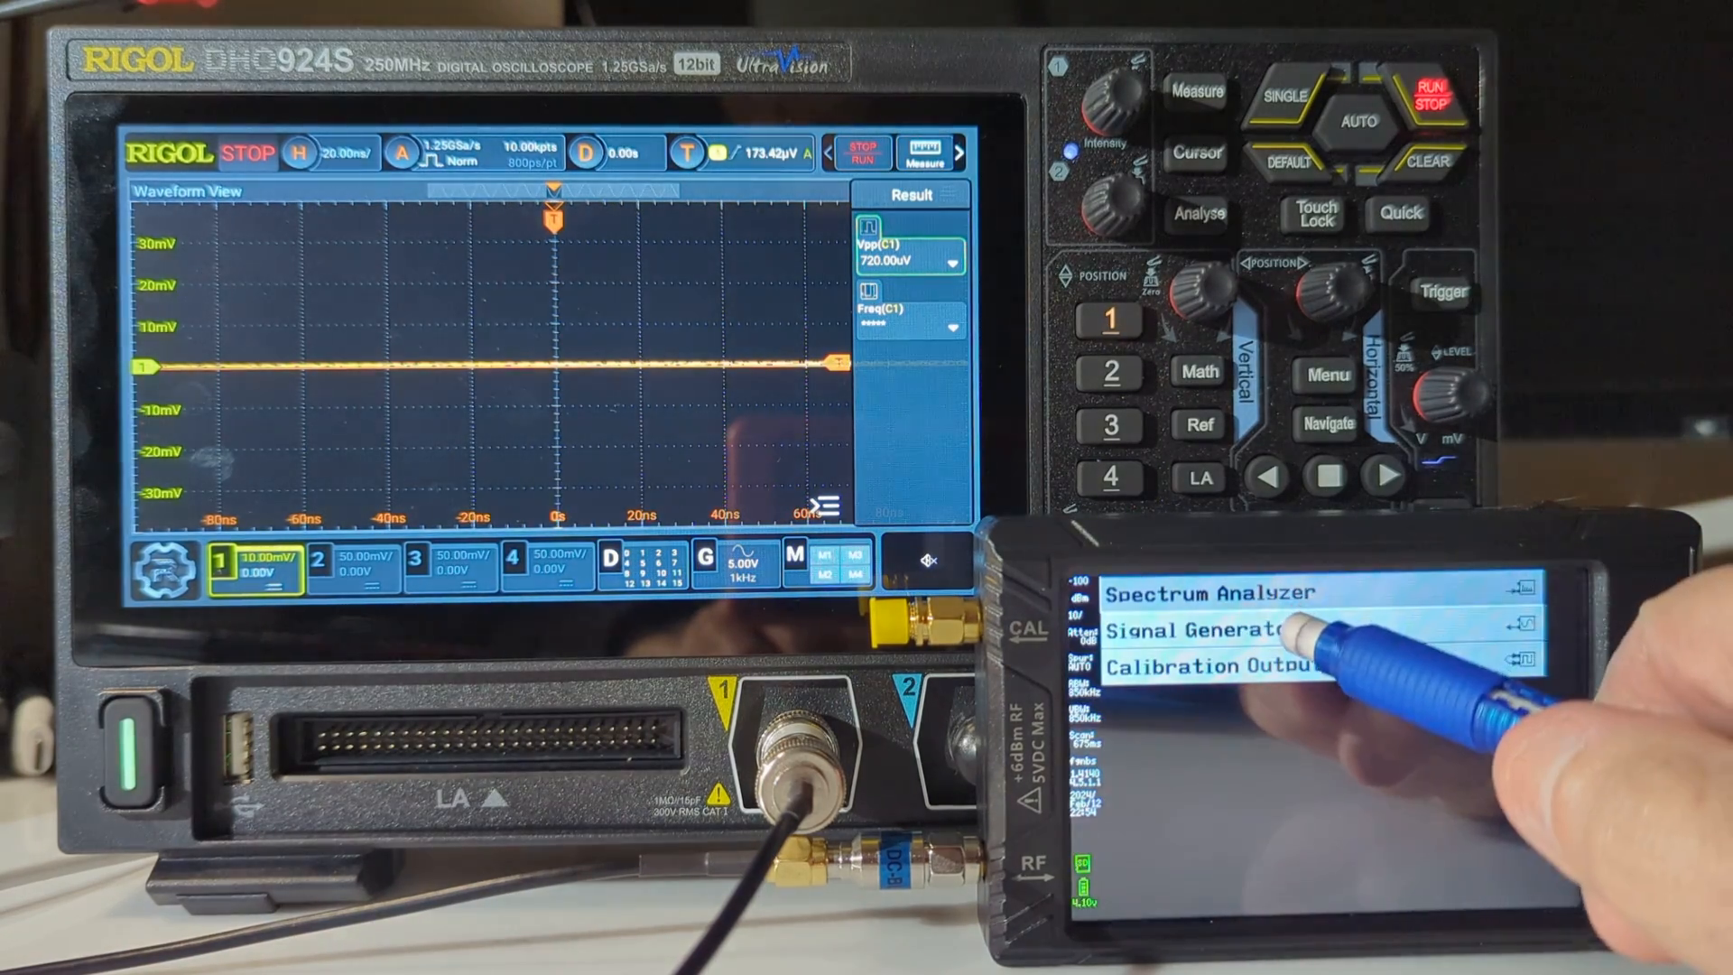
# Step: Switch the tinySA Ultra to signal generator mode, outputting a 10 MHz sine at -18.5 dBm
pyautogui.click(1206, 632)
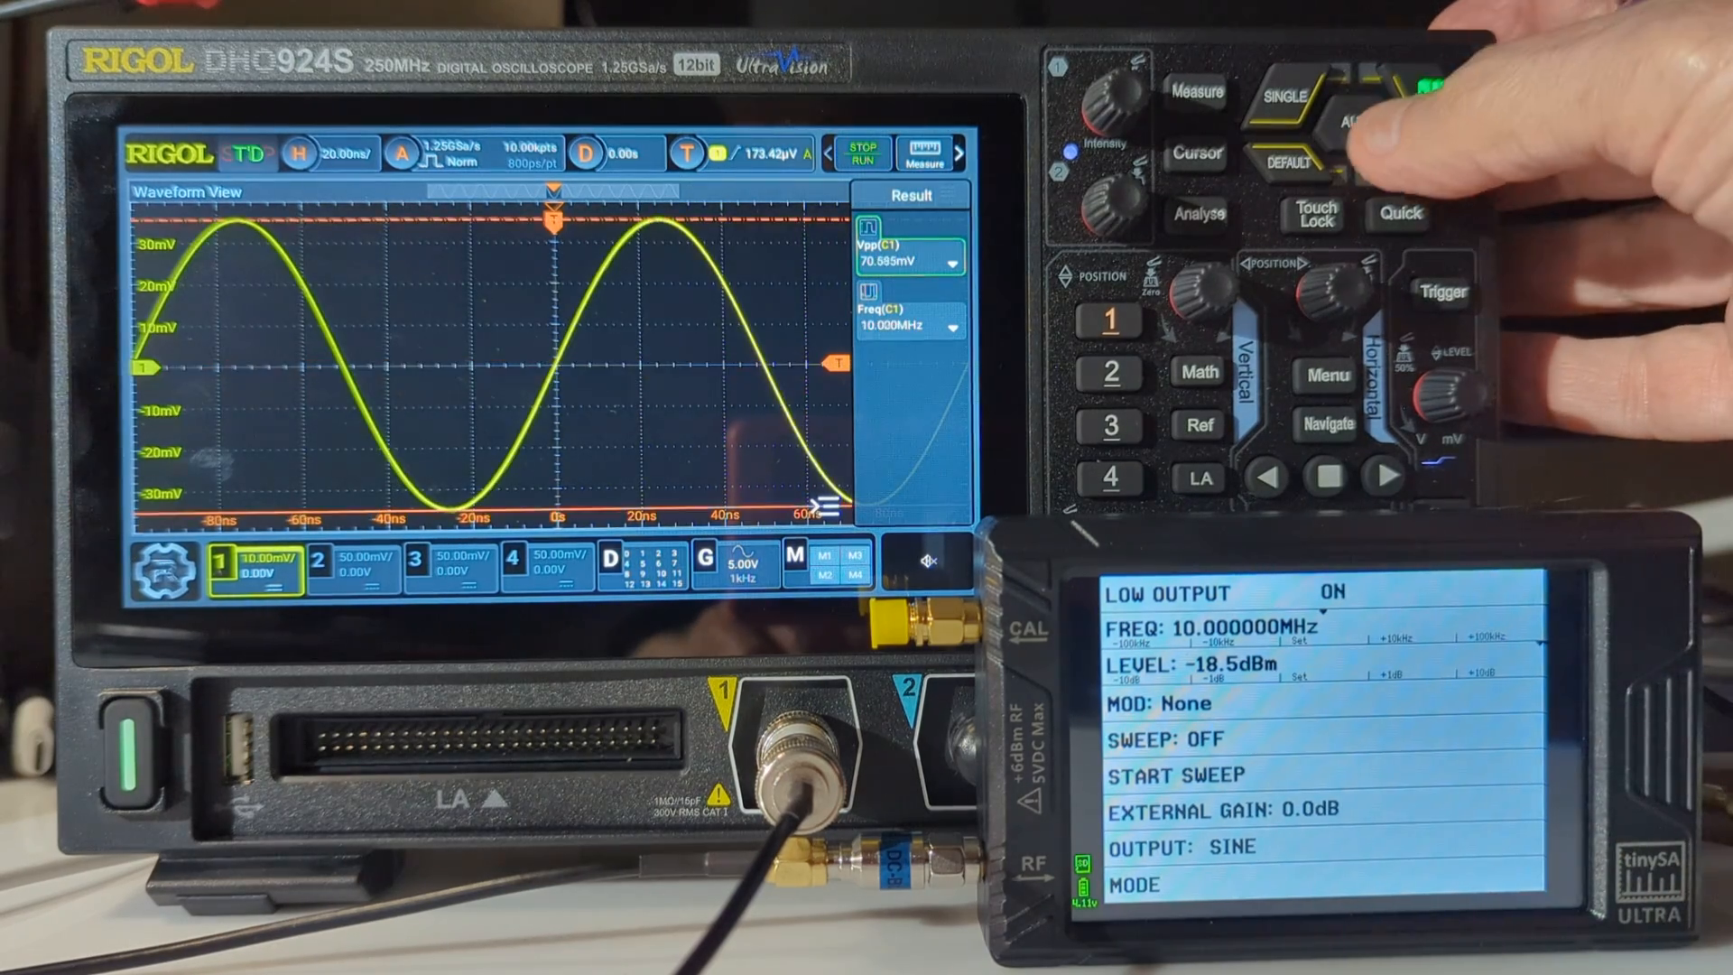
pyautogui.click(1403, 94)
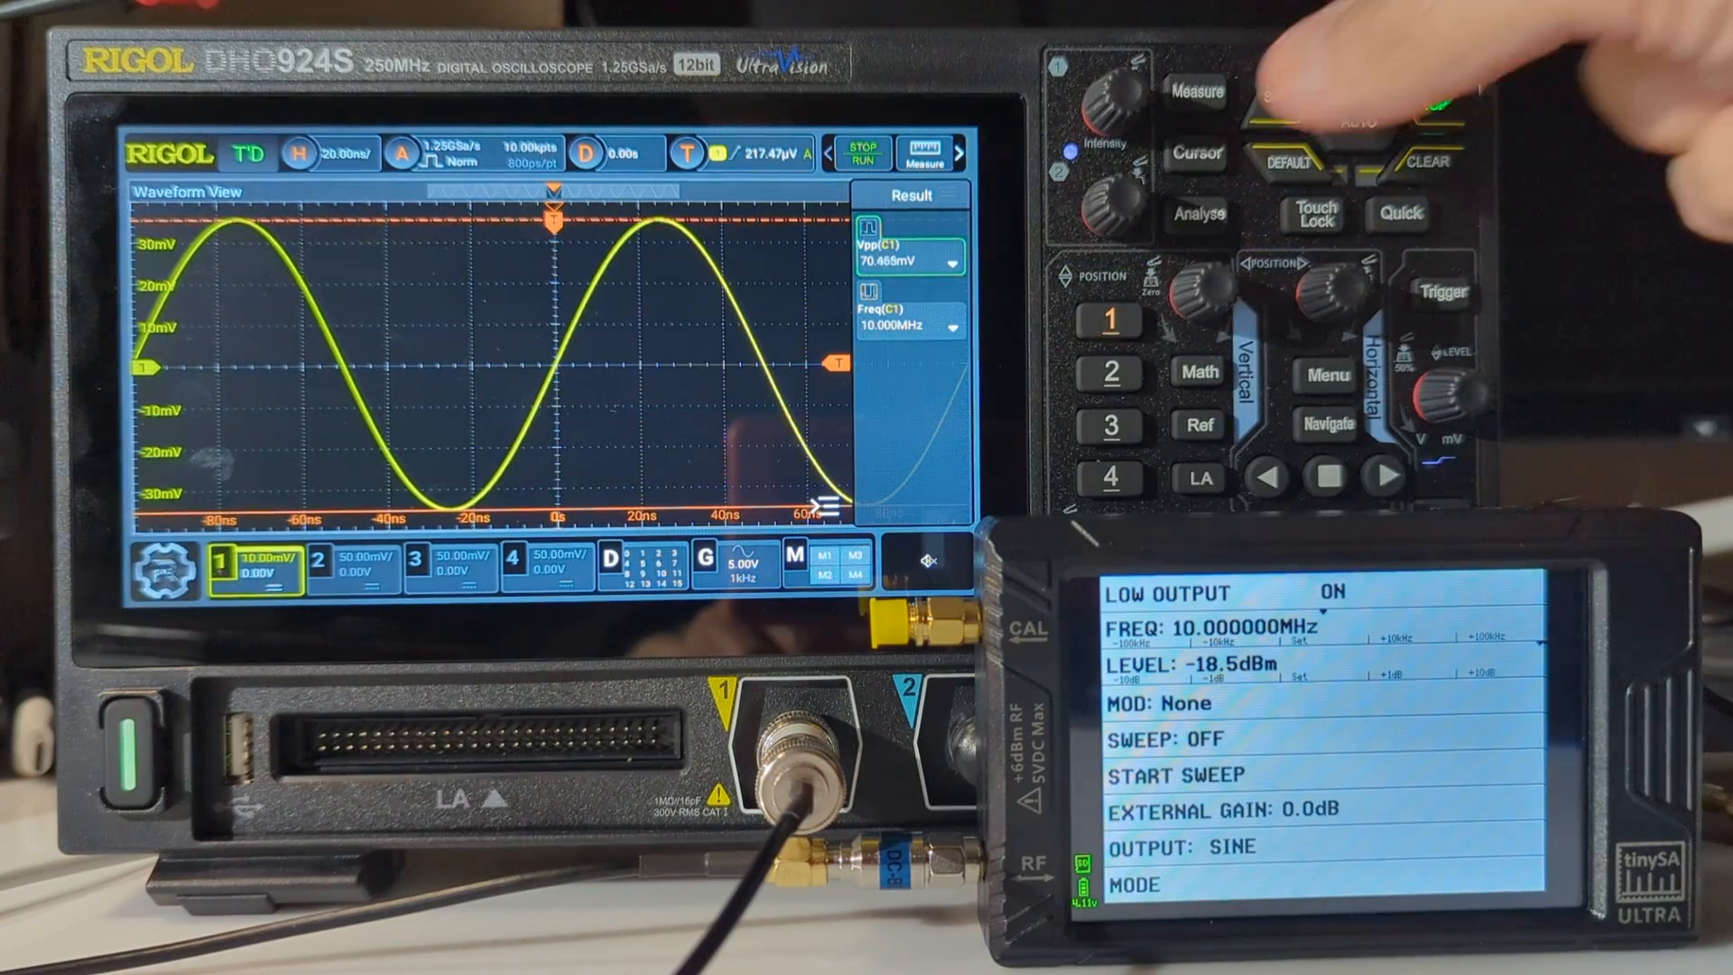
# Step: Turn on Rigol cursors at +24.06 mV and -24.06 mV, then open the tinySA frequency keypad
pyautogui.click(1195, 157)
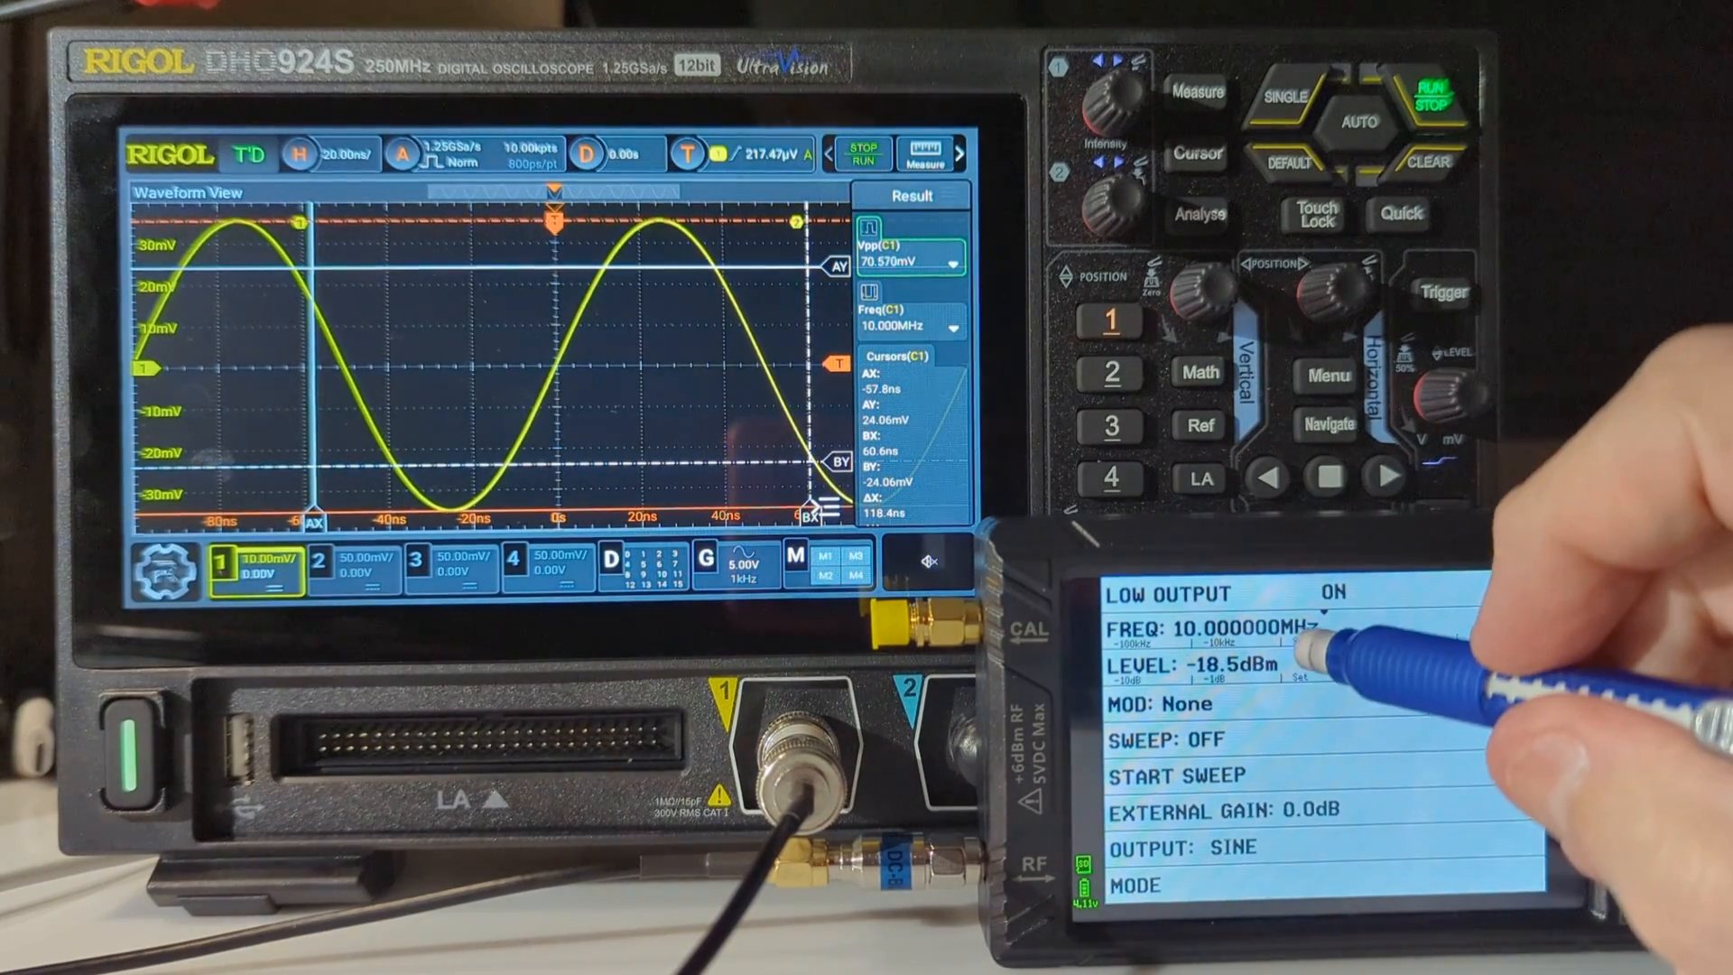
pyautogui.click(1216, 630)
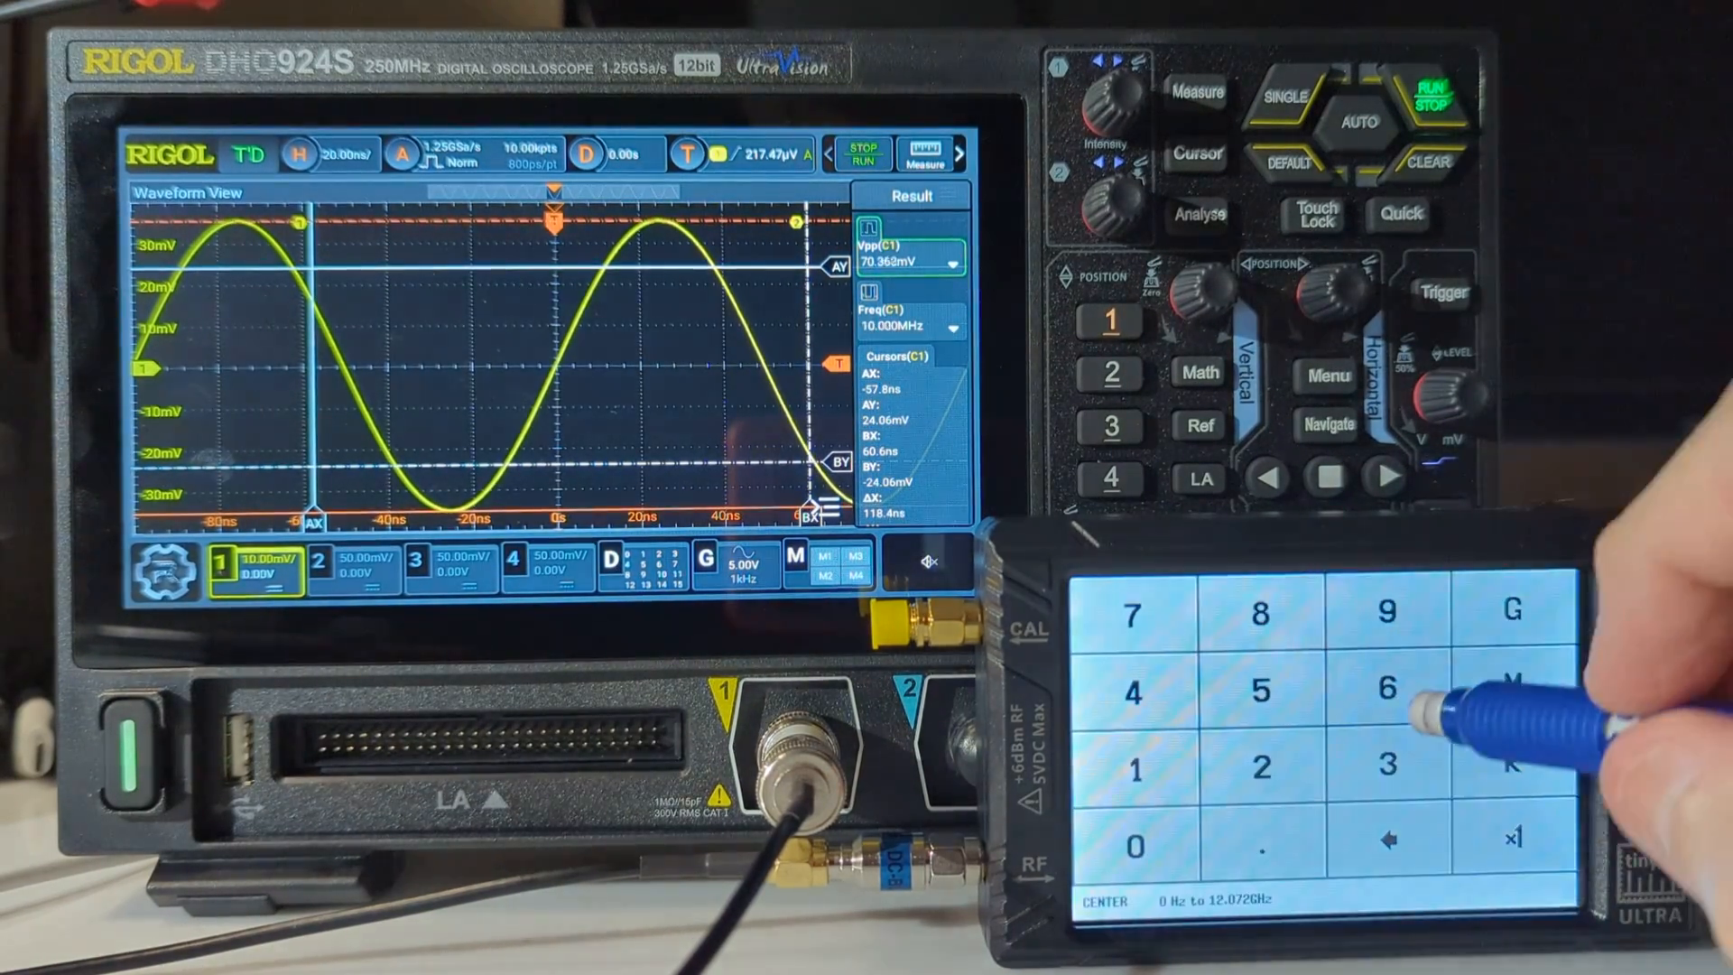